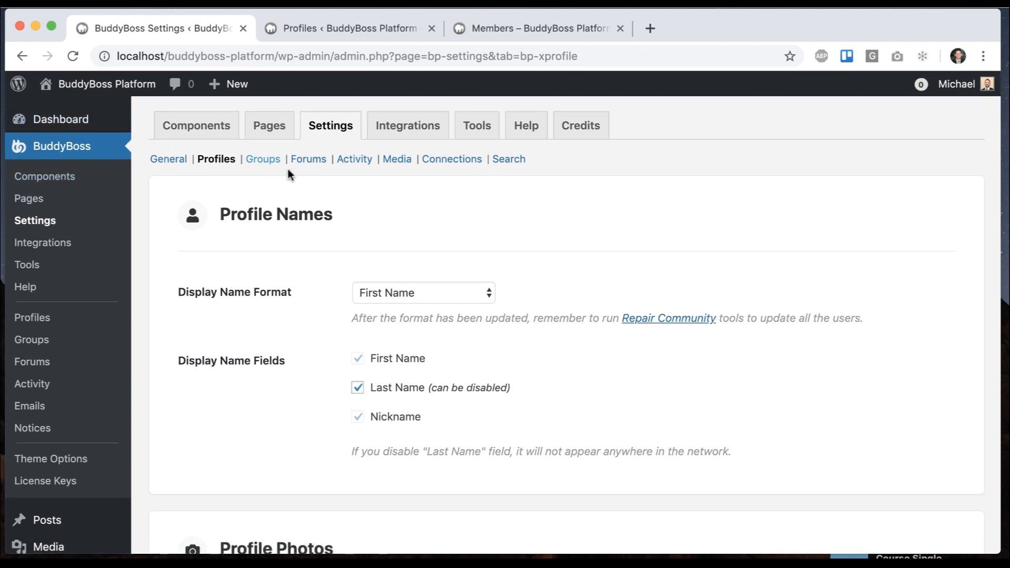
Step: Set the Display Name Format to Nickname after trying First Name & Last Name, and save the settings
{"action": "left_click", "coordinate": [423, 292]}
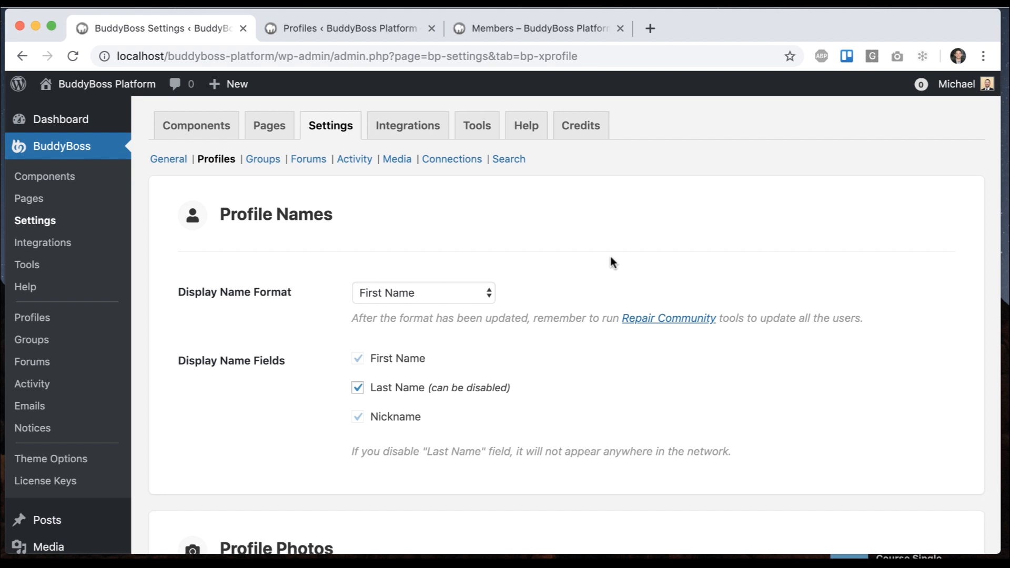
{"action": "left_click", "coordinate": [424, 292]}
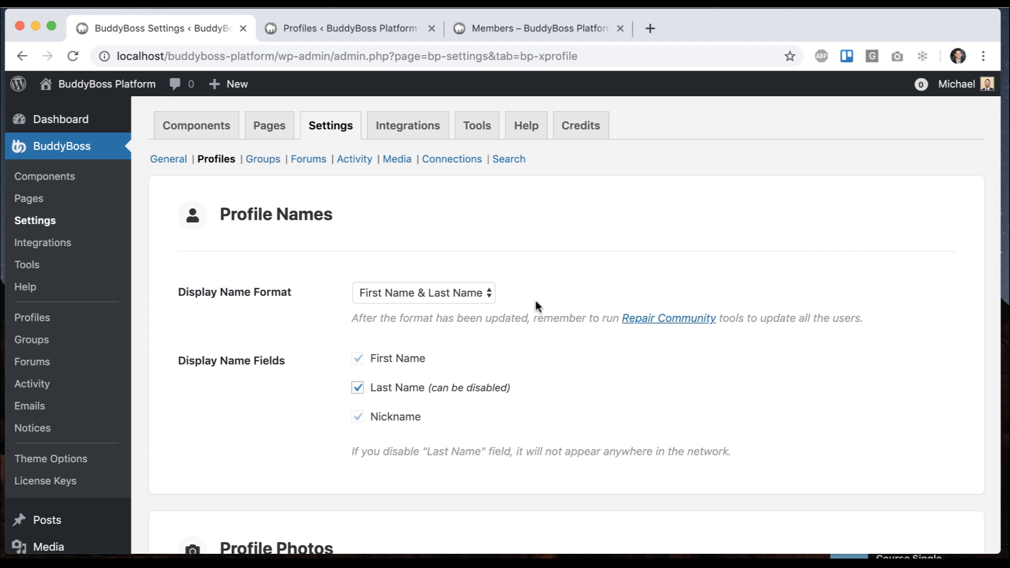
{"action": "left_click", "coordinate": [424, 293]}
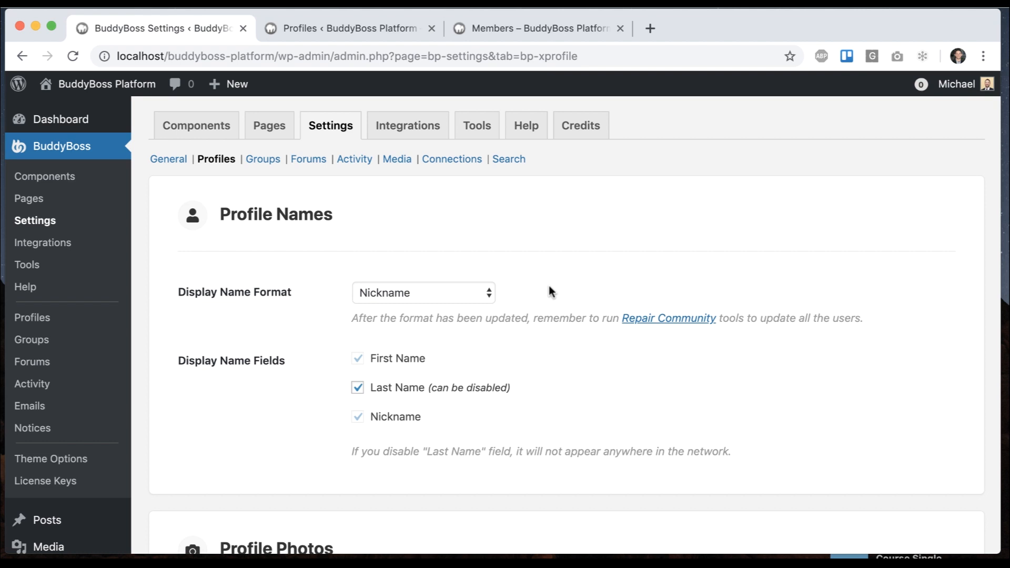
{"action": "mouse_move", "coordinate": [540, 297]}
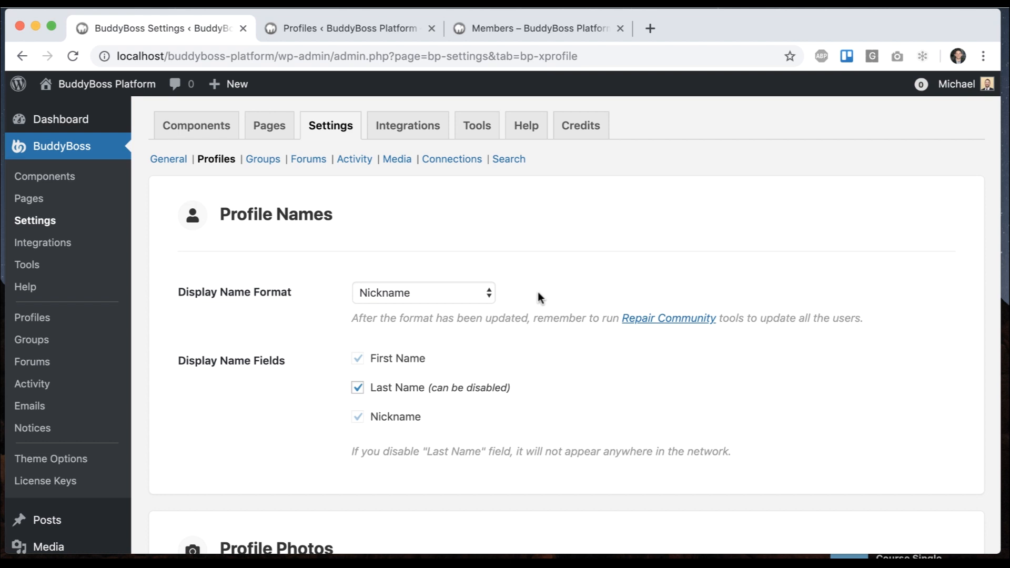
{"action": "mouse_move", "coordinate": [443, 287]}
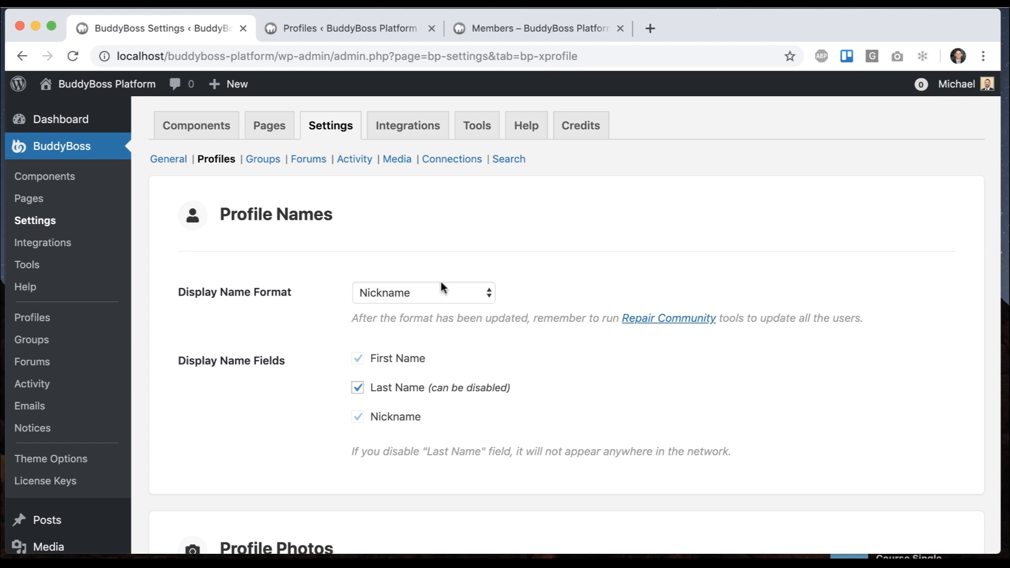
{"action": "scroll", "scroll_direction": "down", "scroll_amount": 3}
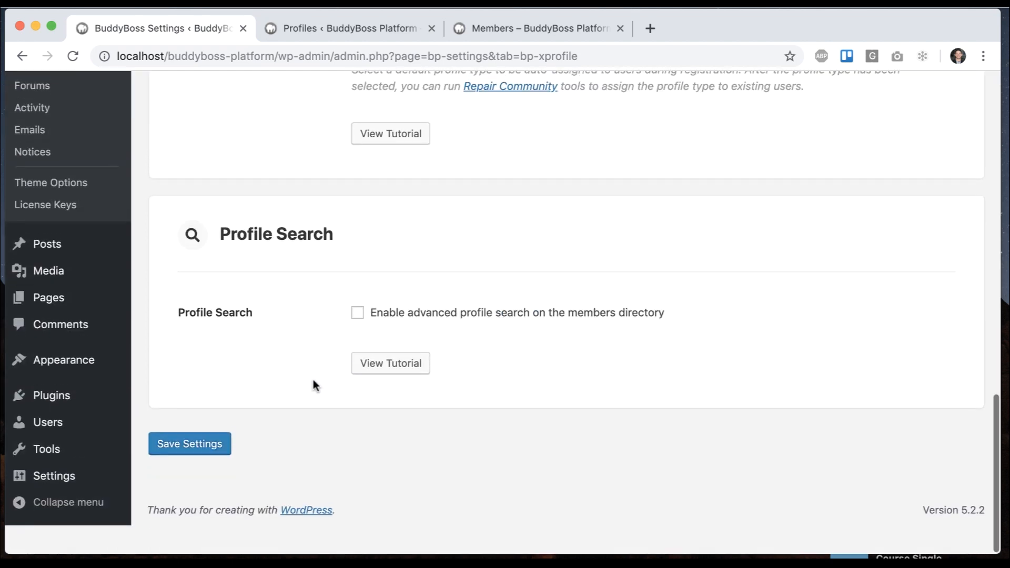
{"action": "left_click", "coordinate": [190, 445]}
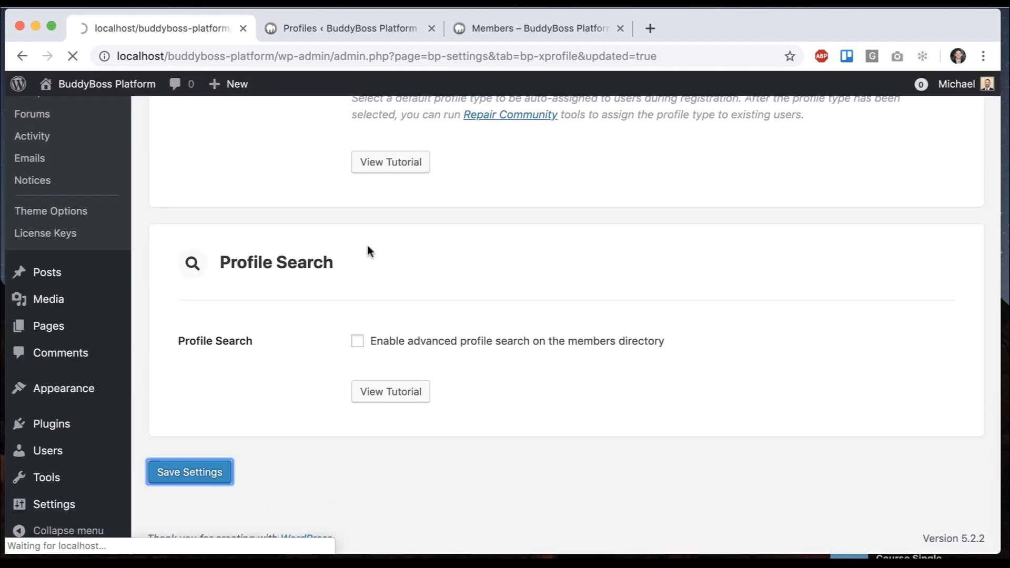
Step: Review the First Name, Last Name and Nickname profile fields, then show the Members directory listing 13 members
{"action": "left_click", "coordinate": [189, 471]}
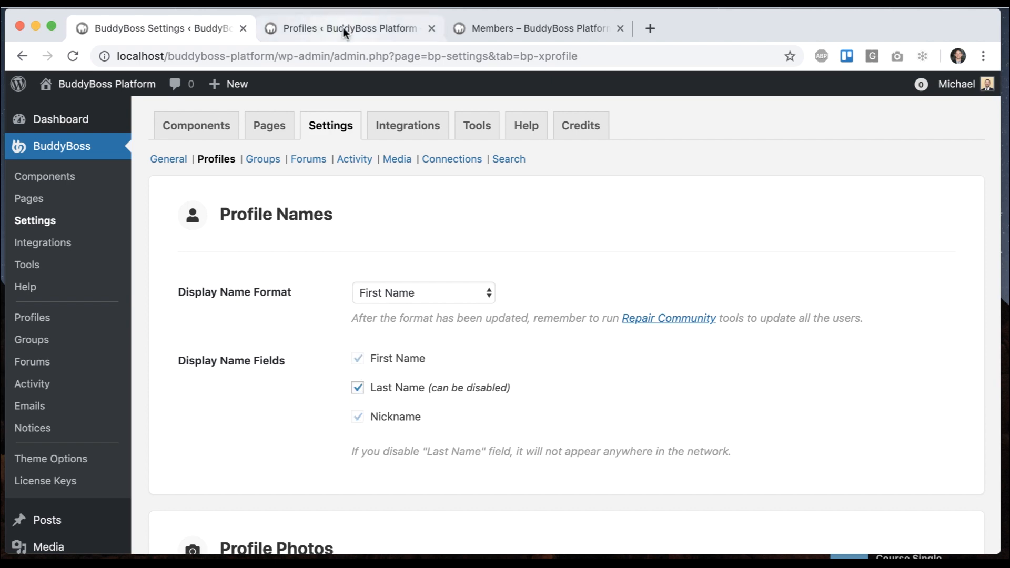
{"action": "left_click", "coordinate": [339, 29]}
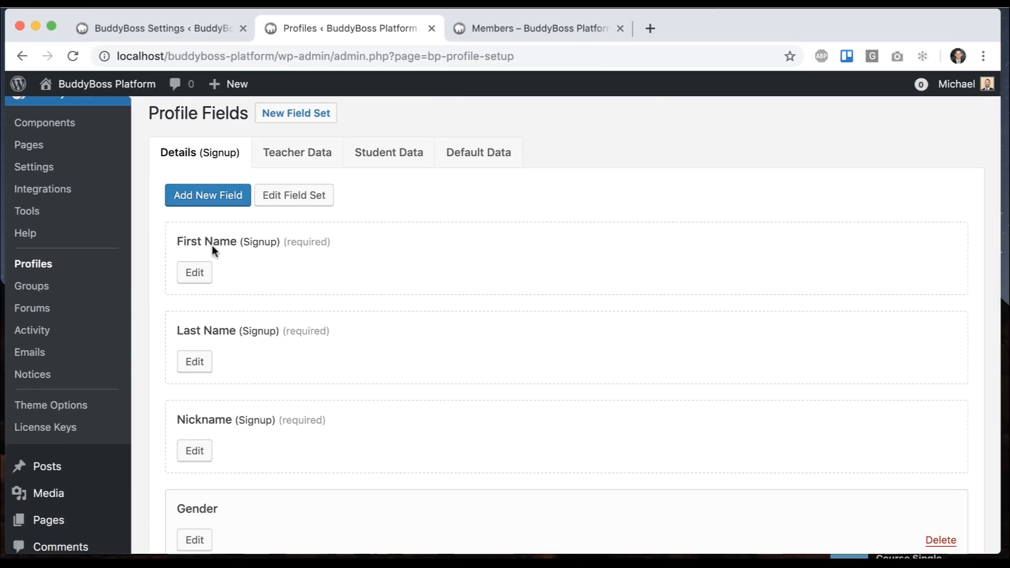
{"action": "mouse_move", "coordinate": [199, 365]}
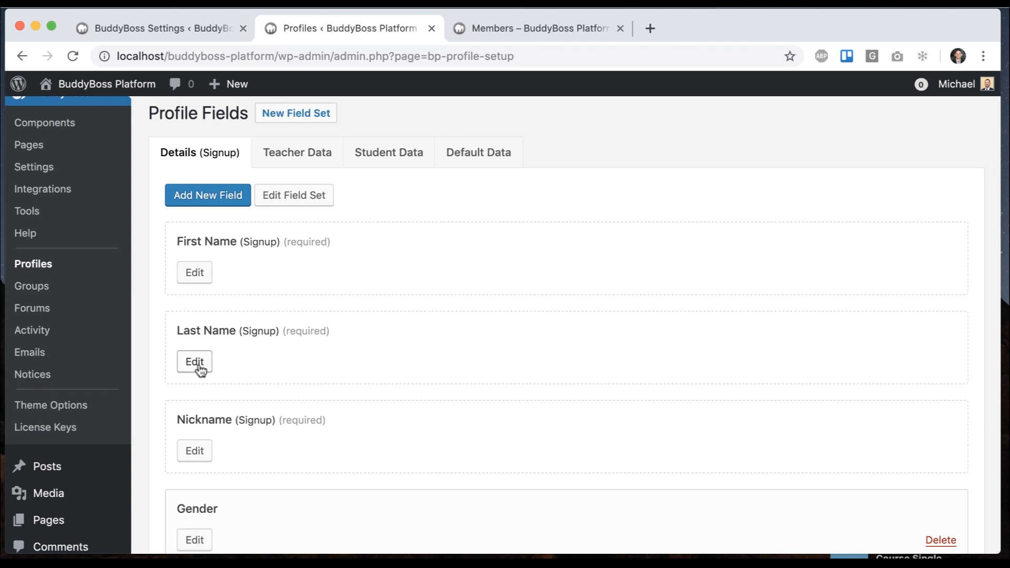
{"action": "left_click", "coordinate": [194, 362]}
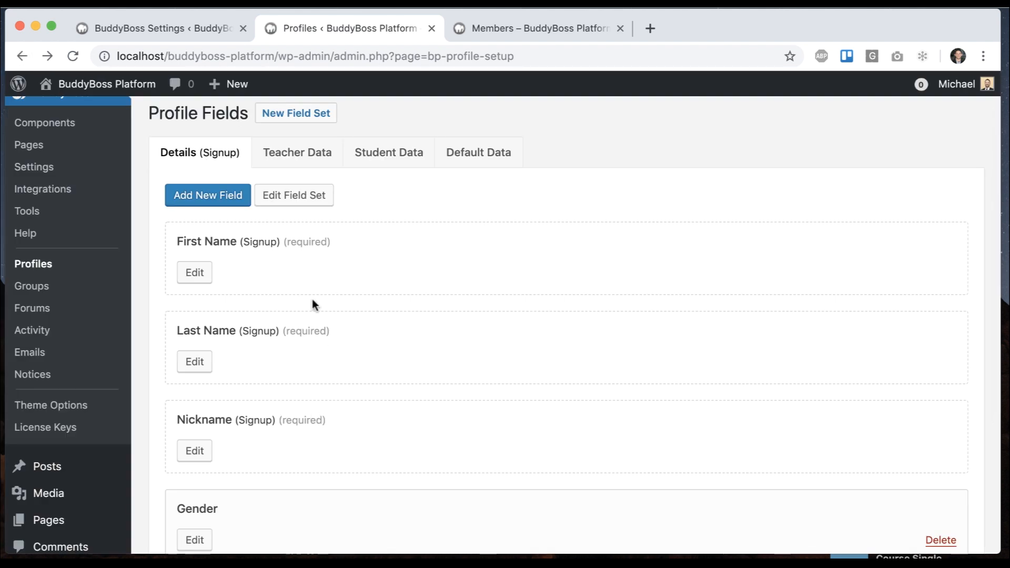
{"action": "mouse_move", "coordinate": [405, 260]}
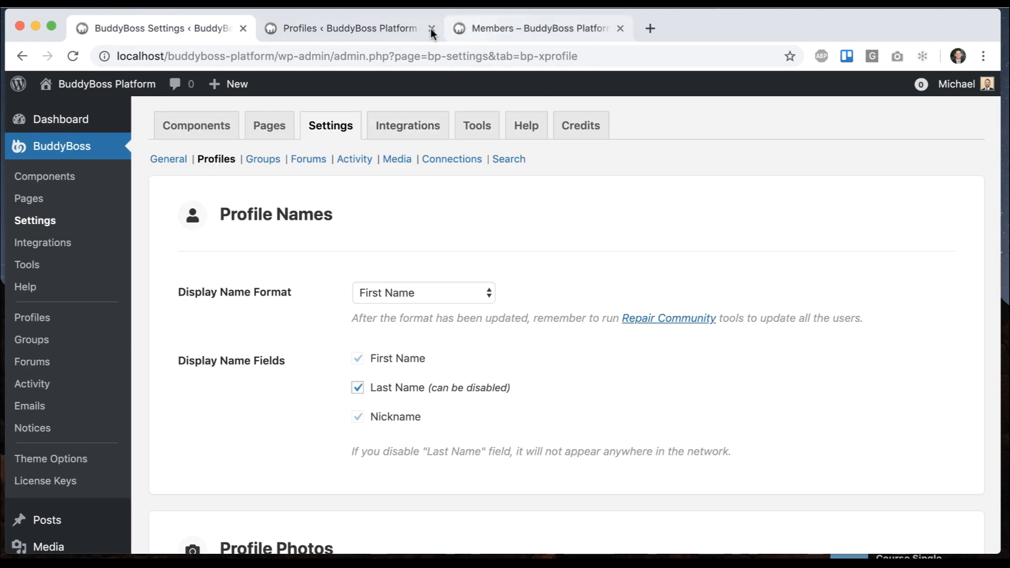
{"action": "left_click", "coordinate": [346, 28]}
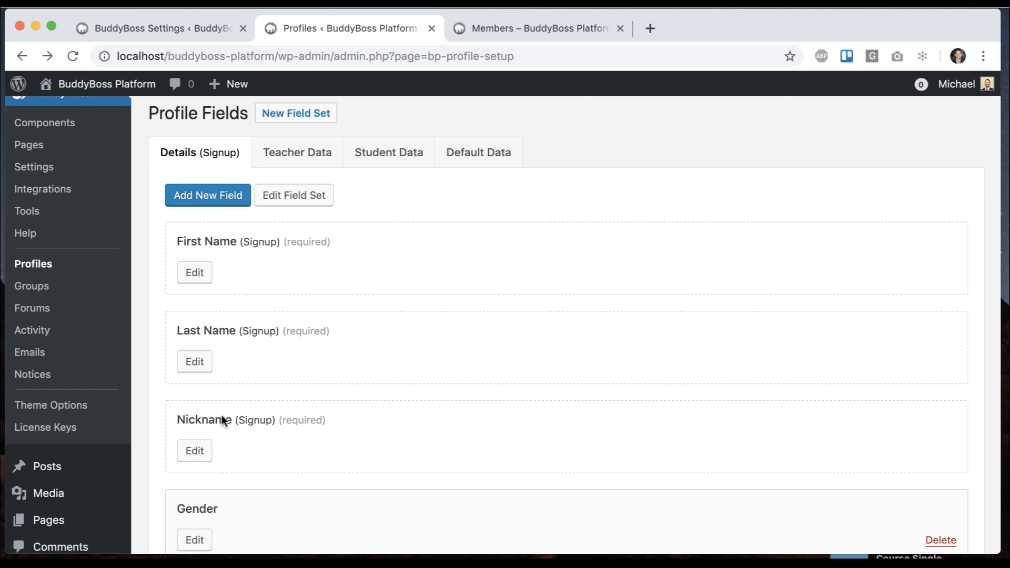
{"action": "mouse_move", "coordinate": [208, 437]}
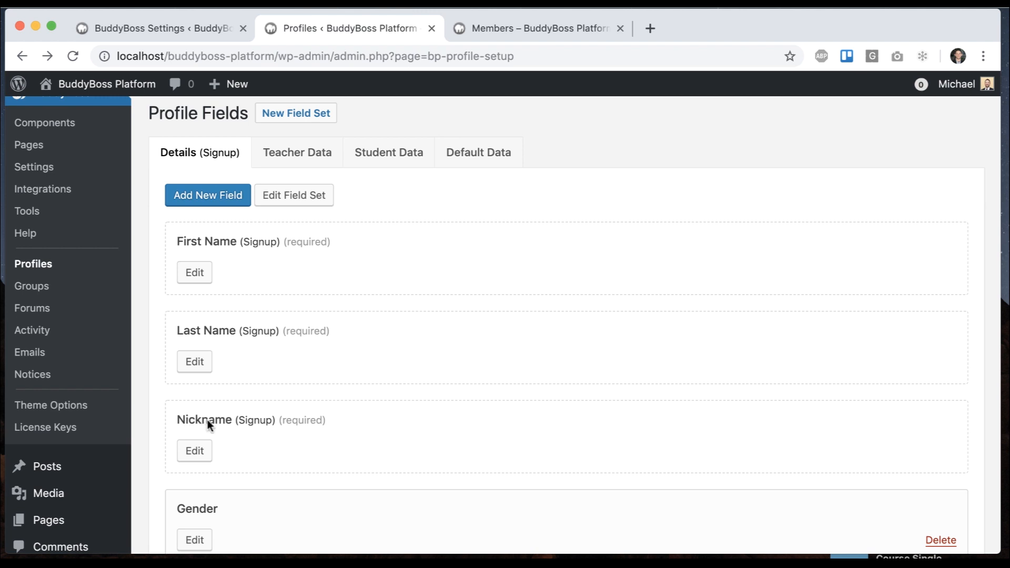
{"action": "mouse_move", "coordinate": [236, 245]}
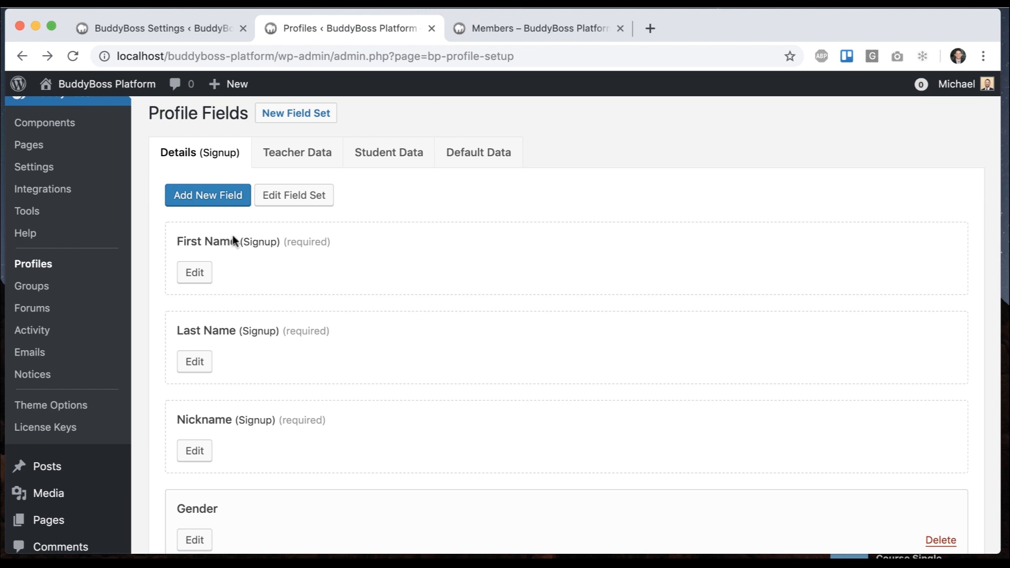
{"action": "left_click", "coordinate": [532, 29]}
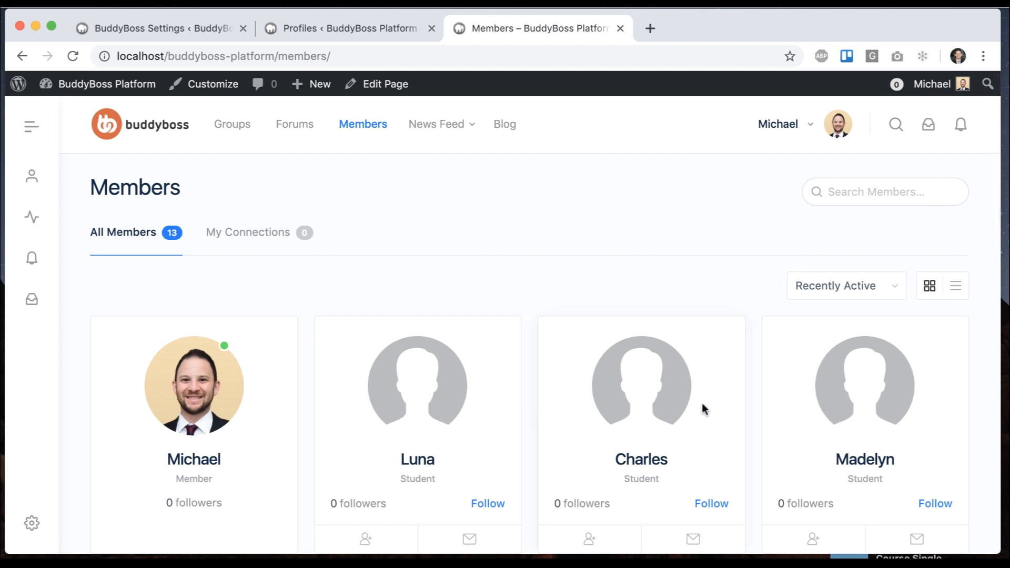
Step: Check a student's profile name, then turn off the Last Name display field in profile settings
{"action": "left_click", "coordinate": [427, 390]}
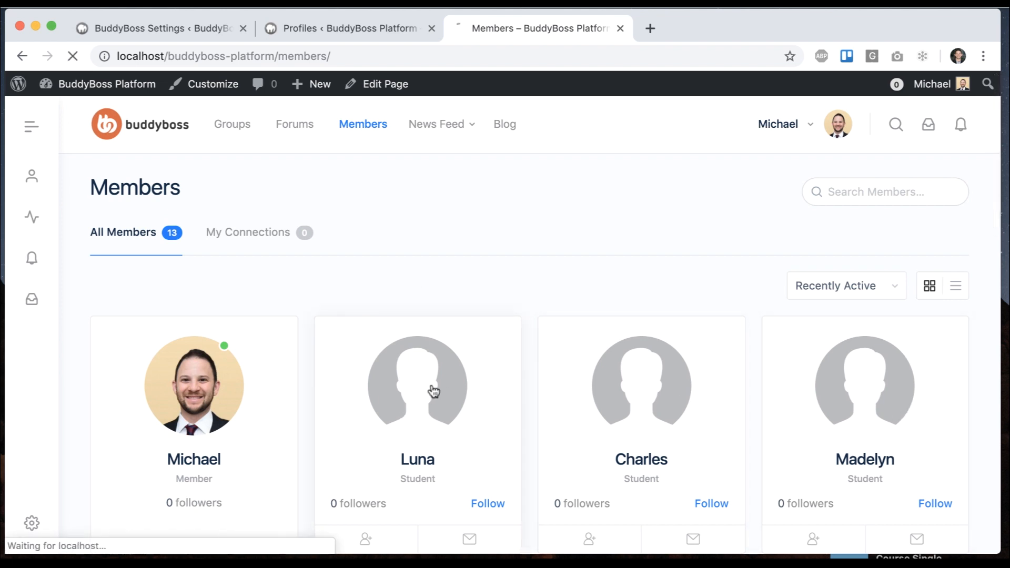
{"action": "left_click", "coordinate": [430, 391]}
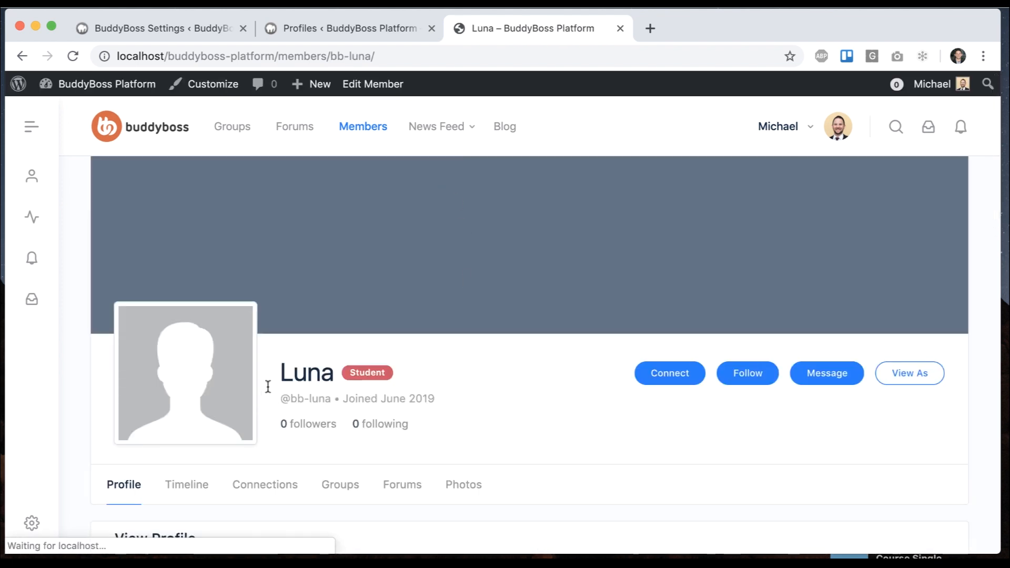
{"action": "left_click", "coordinate": [158, 29]}
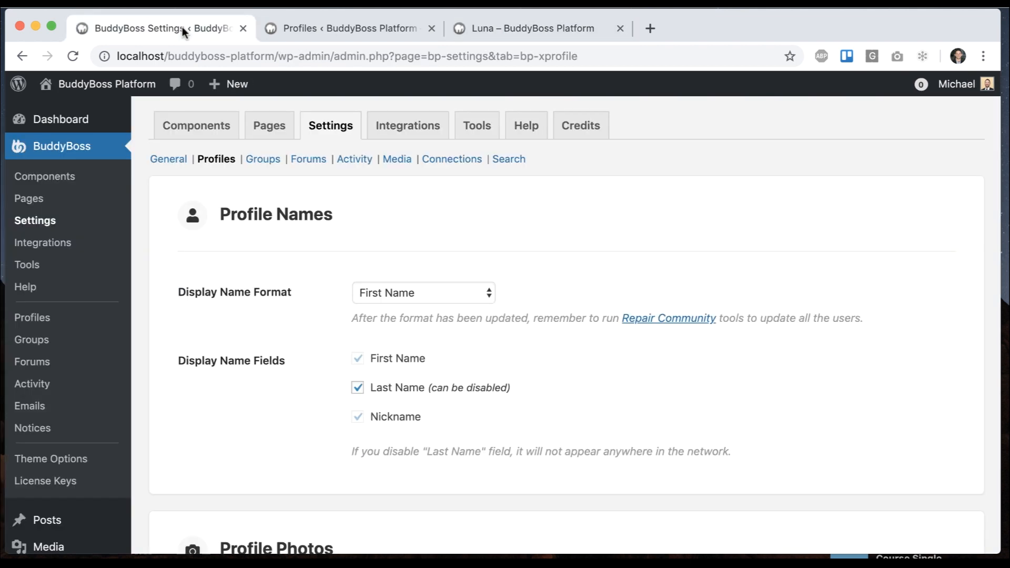
{"action": "left_click", "coordinate": [358, 387]}
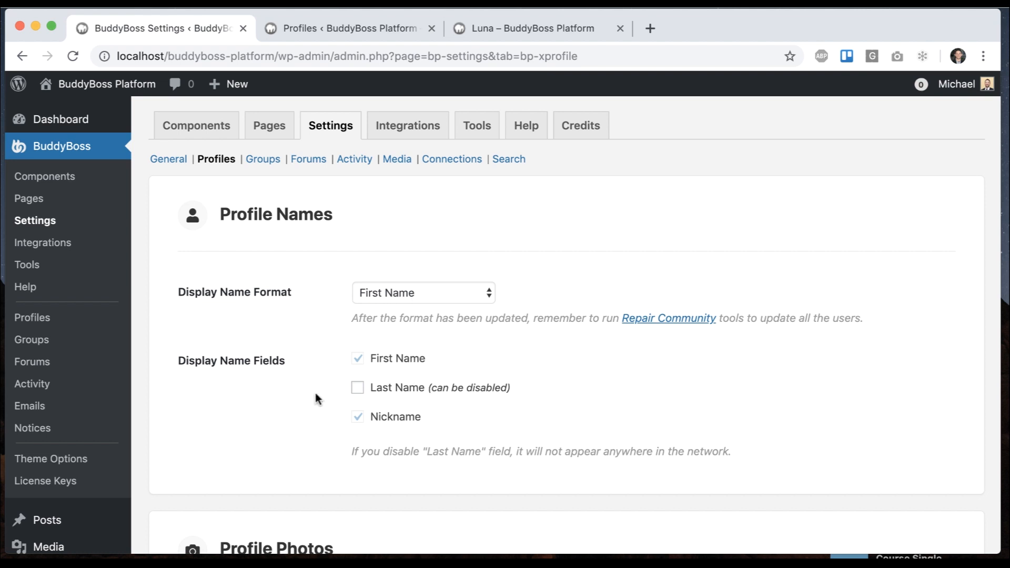
Step: Save First Name format with Last Name disabled and confirm the student's profile omits Last Name
{"action": "left_click", "coordinate": [190, 471]}
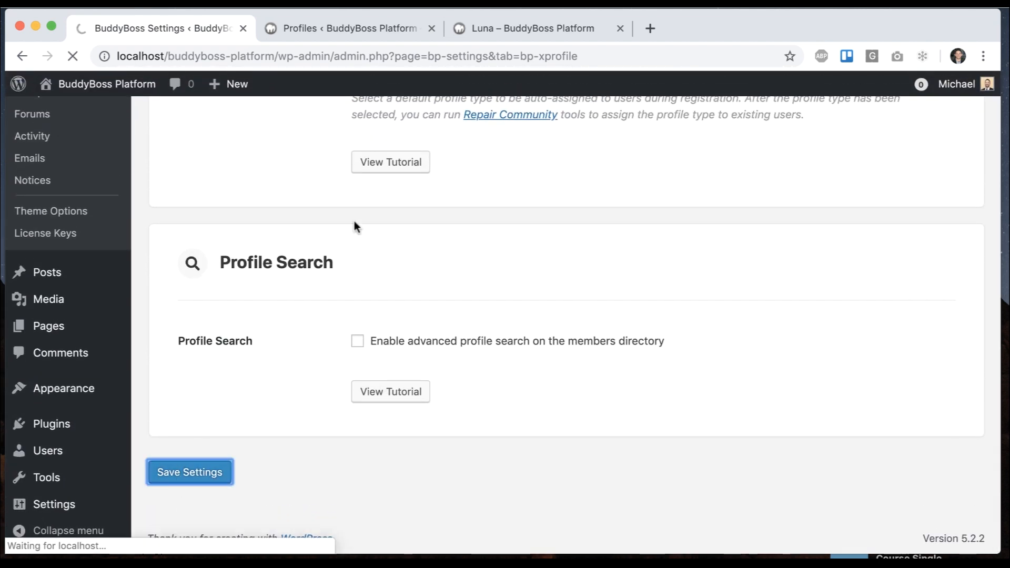
{"action": "left_click", "coordinate": [190, 471]}
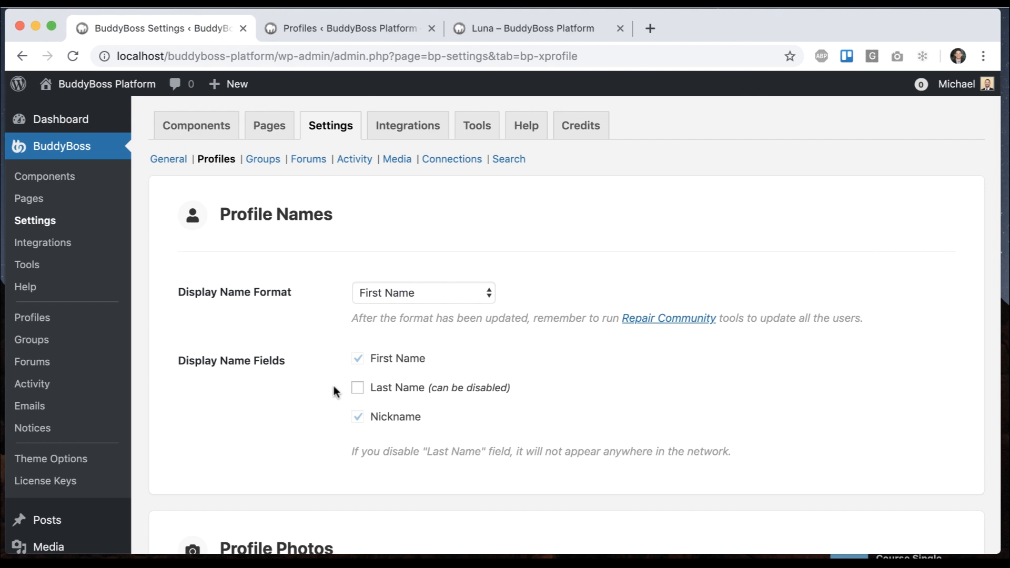
{"action": "mouse_move", "coordinate": [422, 394]}
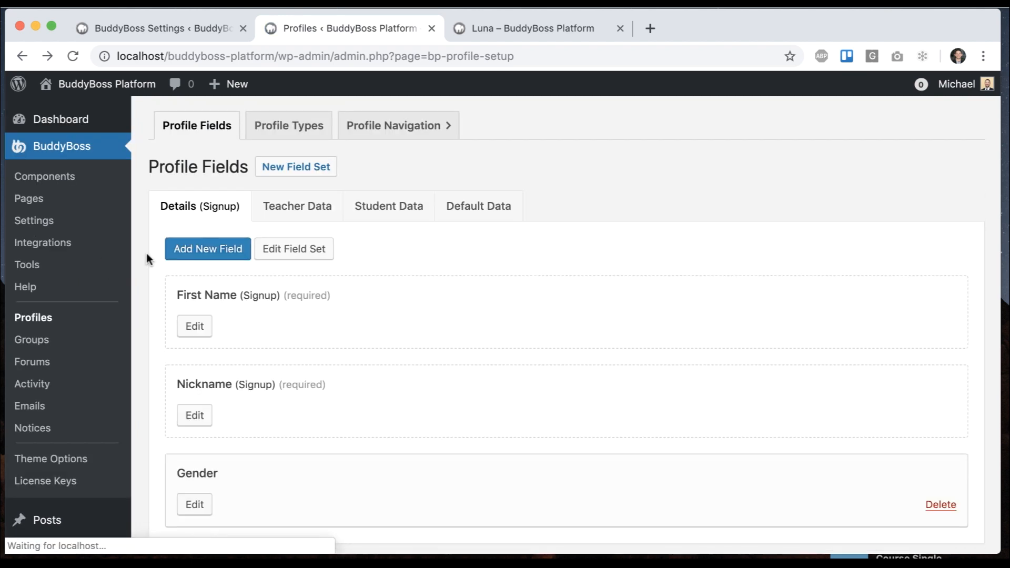
{"action": "mouse_move", "coordinate": [211, 402]}
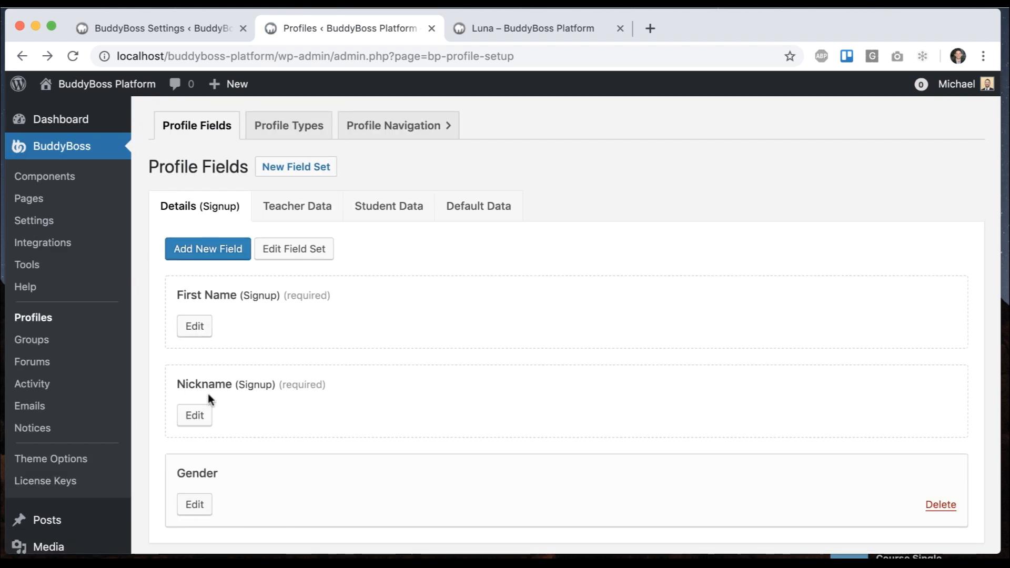
{"action": "left_click", "coordinate": [527, 28]}
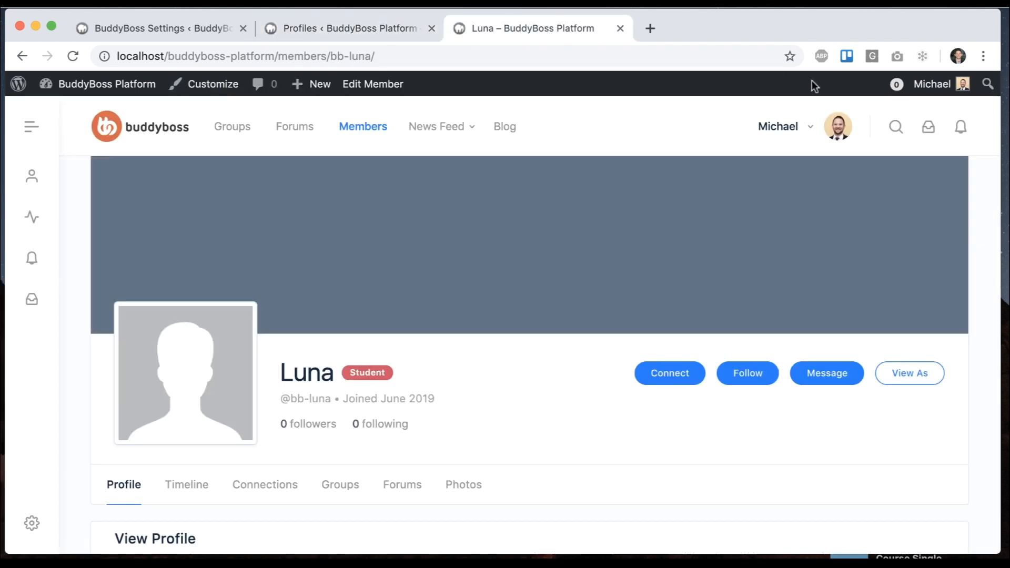
{"action": "left_click", "coordinate": [778, 127]}
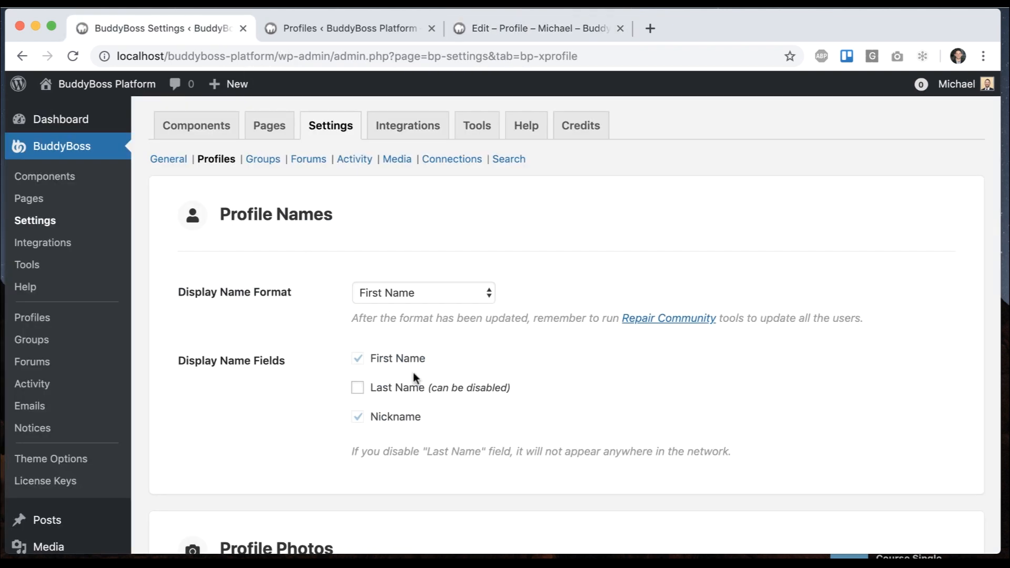
Step: Save First Name & Last Name as display format and confirm the profile edit page requires Last Name
{"action": "left_click", "coordinate": [424, 292]}
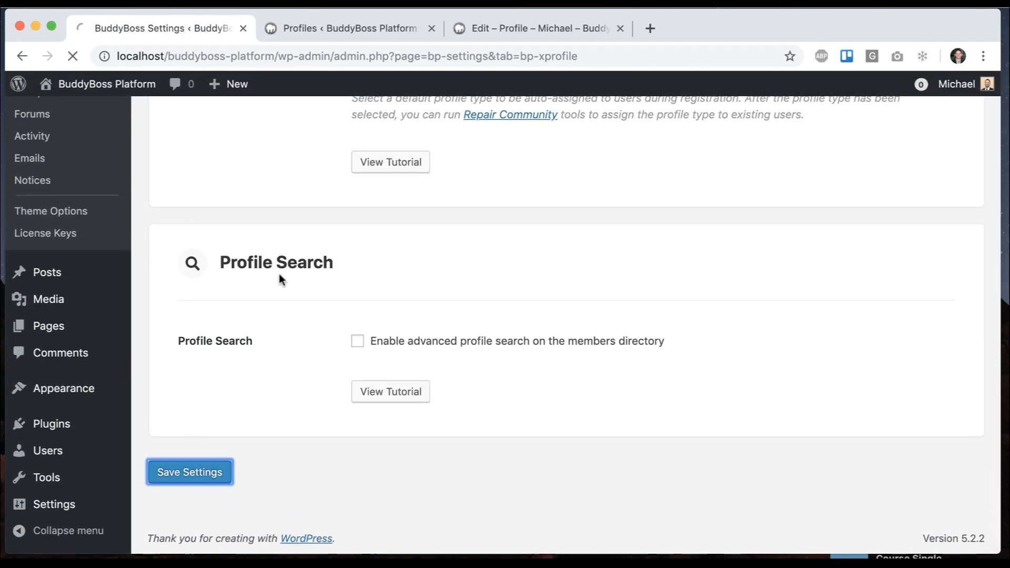
{"action": "left_click", "coordinate": [189, 471]}
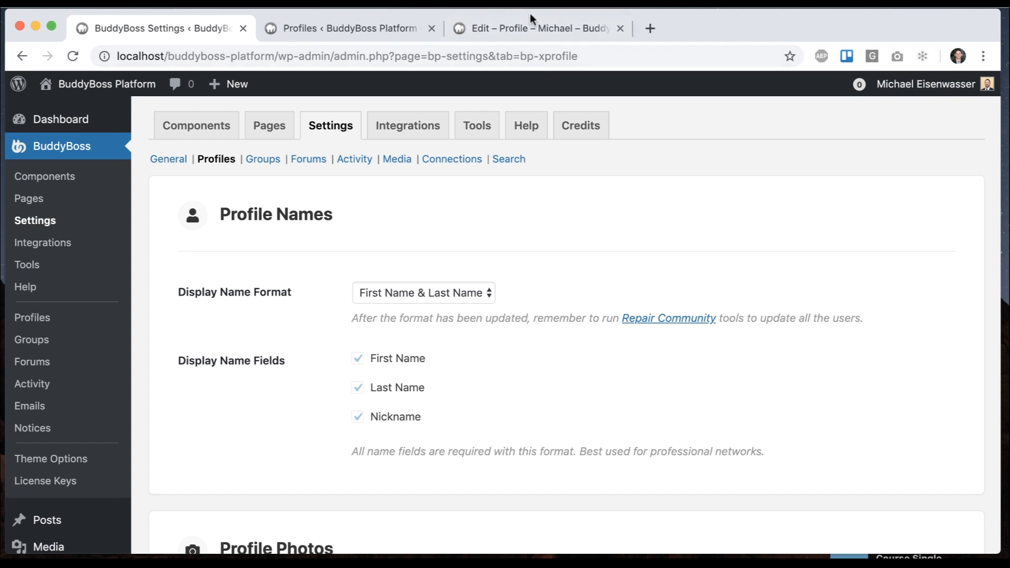
{"action": "left_click", "coordinate": [535, 29]}
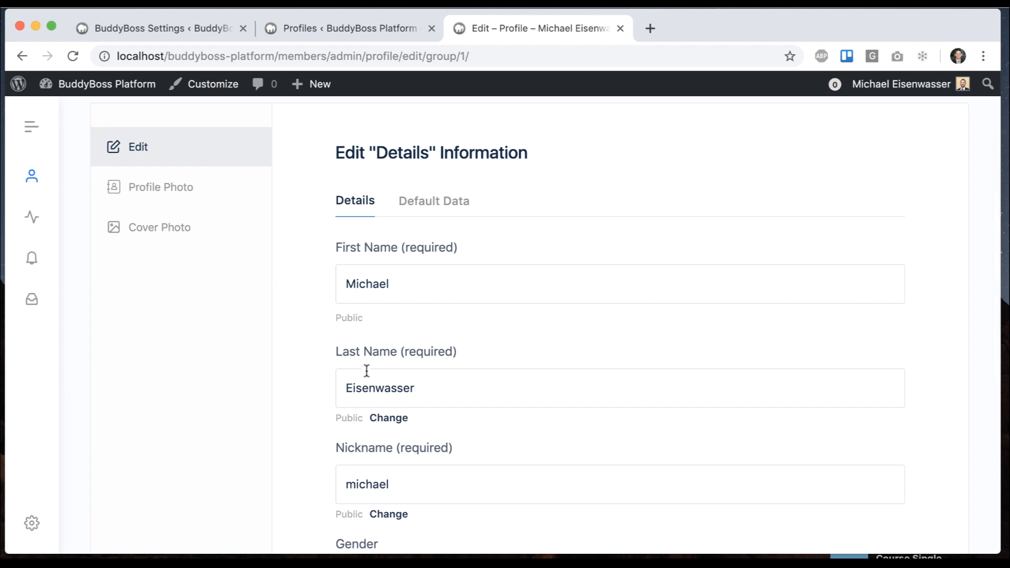
{"action": "mouse_move", "coordinate": [333, 55]}
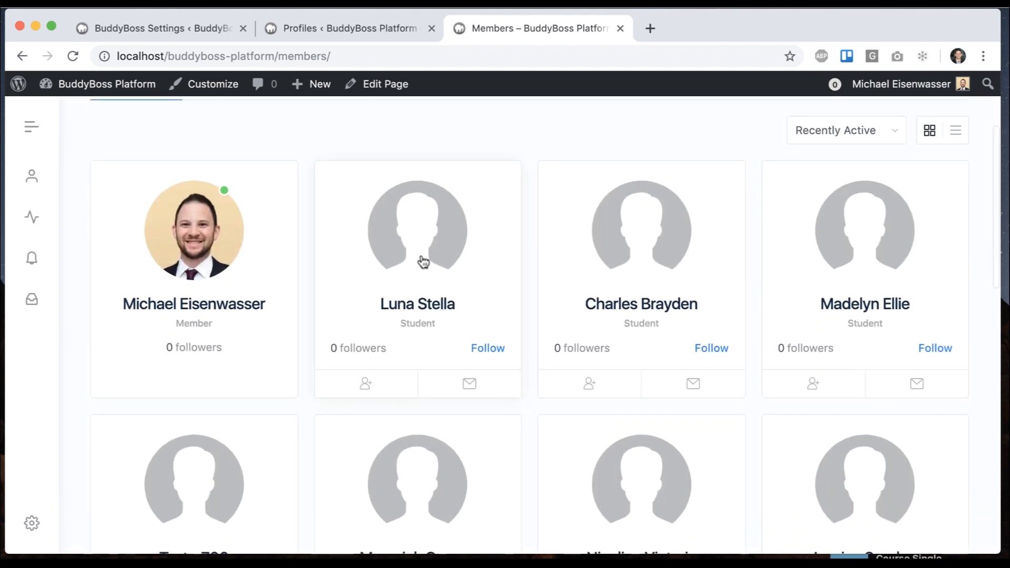
{"action": "mouse_move", "coordinate": [542, 263]}
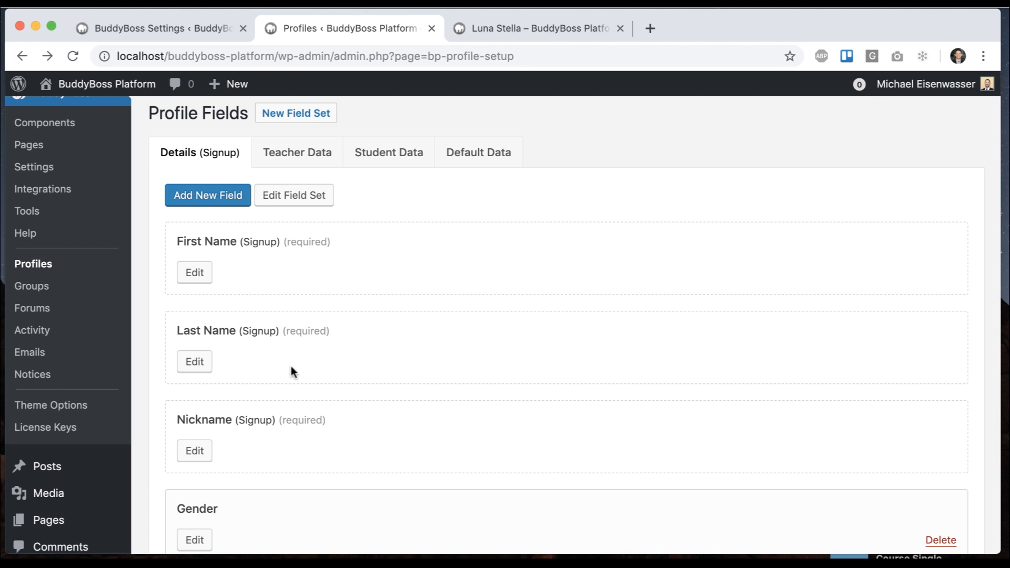
Step: Review the Last Name profile field's edit page, cancel without changes and return to the profile settings
{"action": "left_click", "coordinate": [193, 362]}
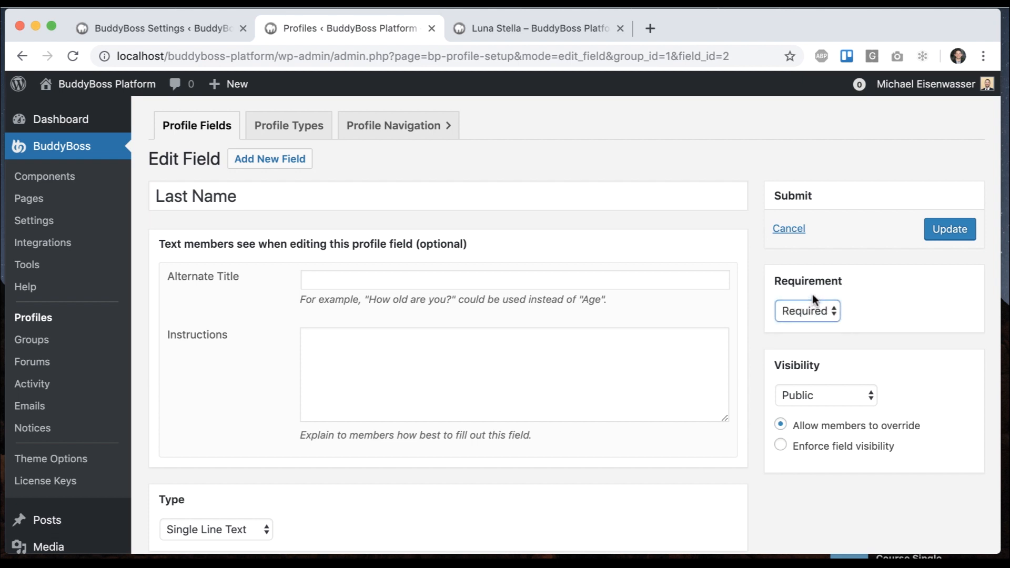
{"action": "left_click", "coordinate": [790, 228]}
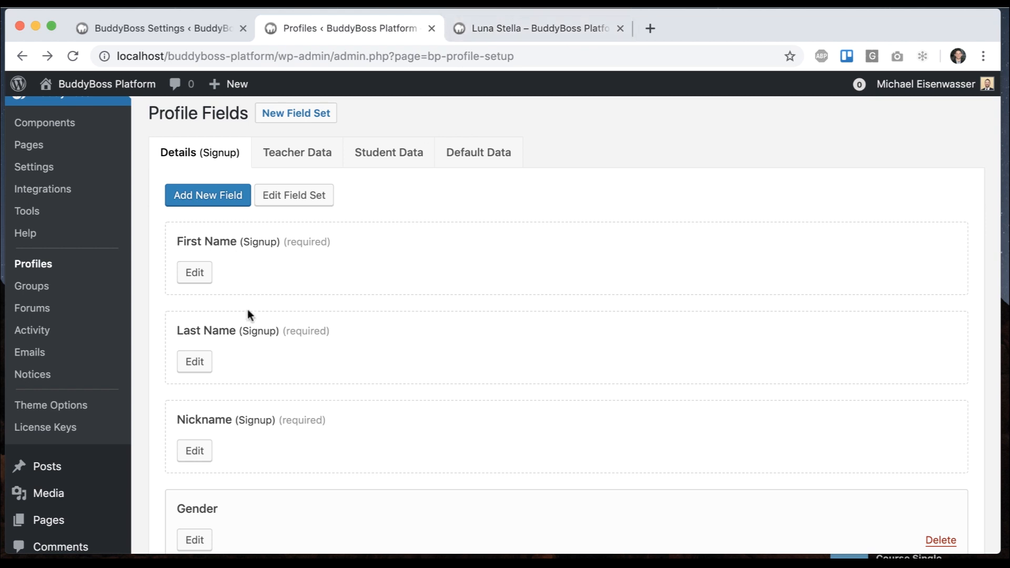
{"action": "left_click", "coordinate": [537, 28]}
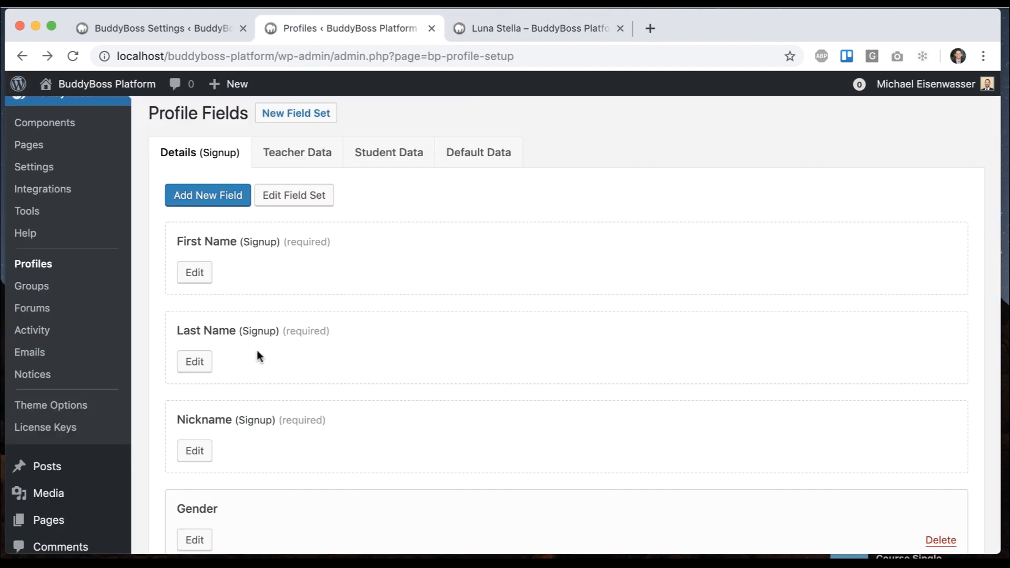
{"action": "mouse_move", "coordinate": [261, 362]}
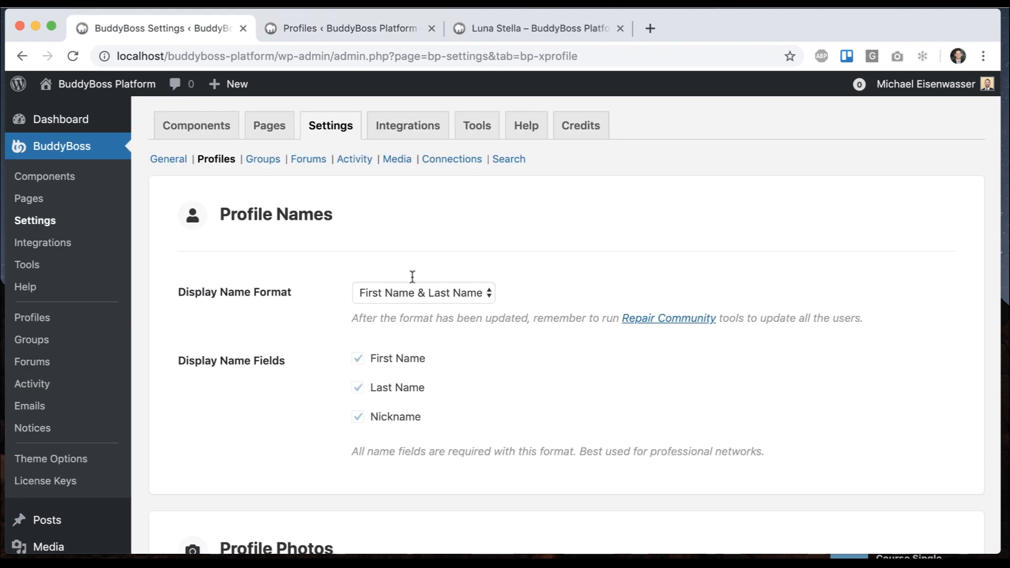
Step: Confirm your own profile's Details show the nickname with first and last name, then return to profile settings
{"action": "scroll", "scroll_direction": "down", "scroll_amount": 3}
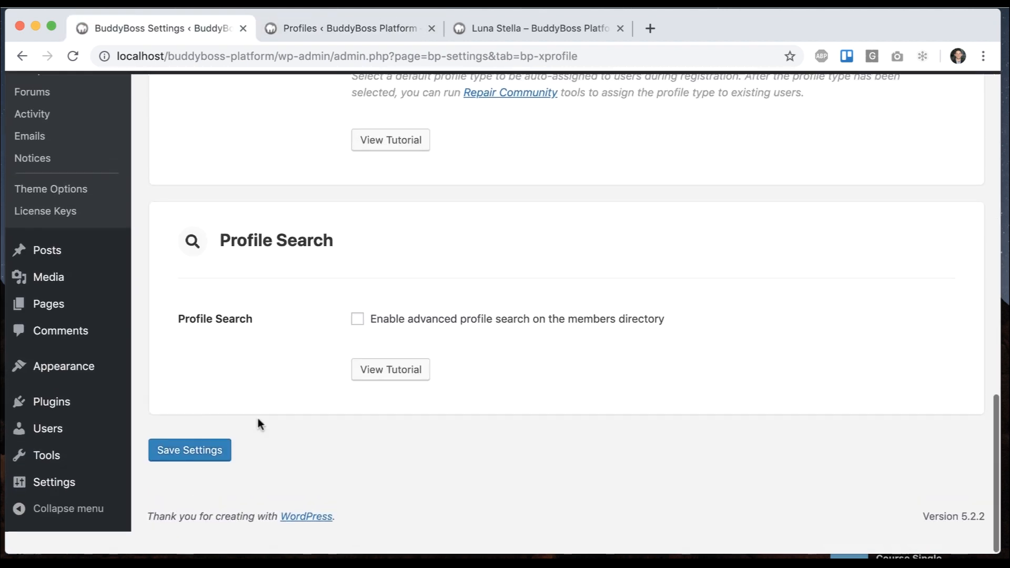
{"action": "left_click", "coordinate": [538, 29]}
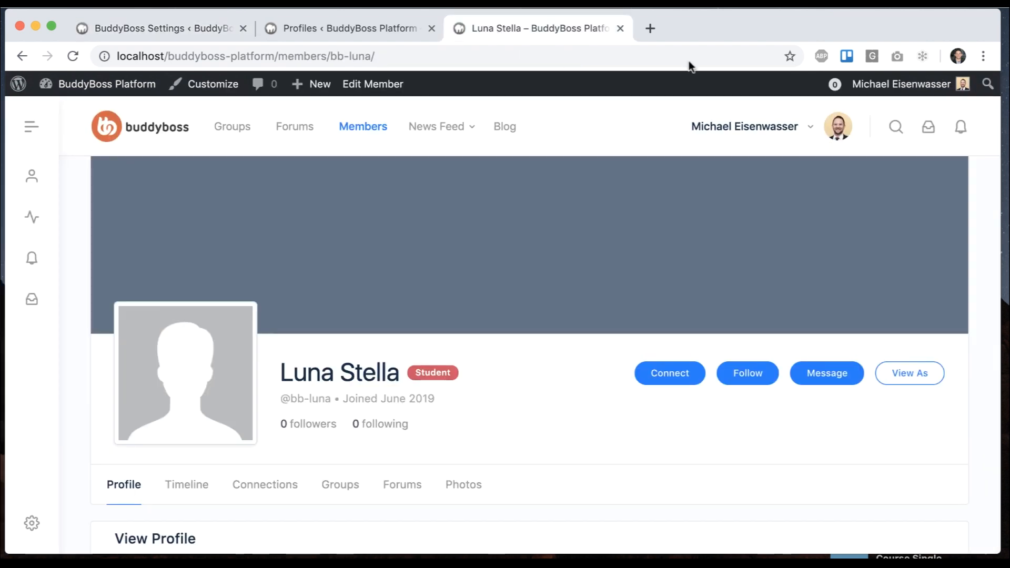
{"action": "left_click", "coordinate": [837, 126]}
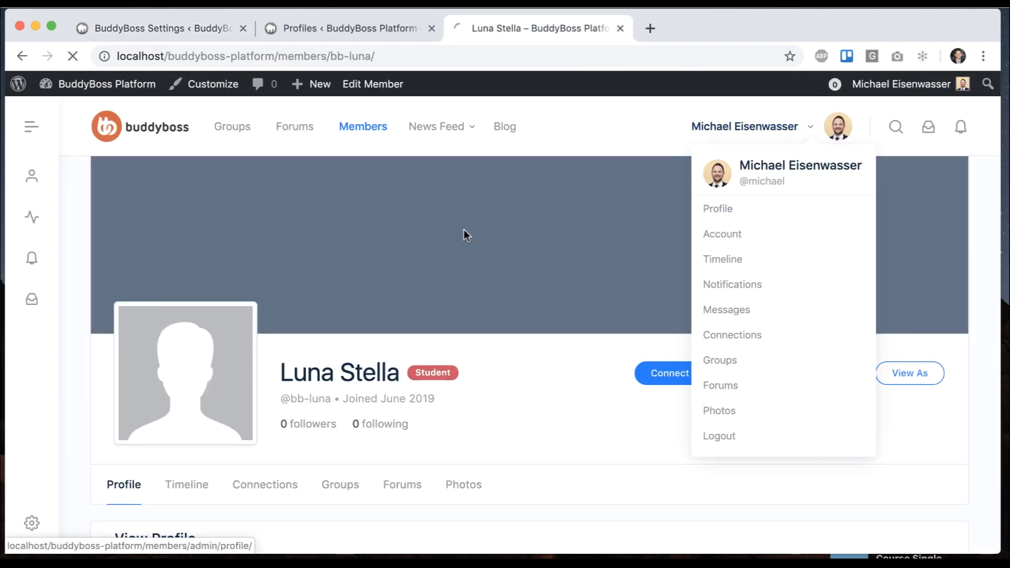
{"action": "left_click", "coordinate": [718, 208]}
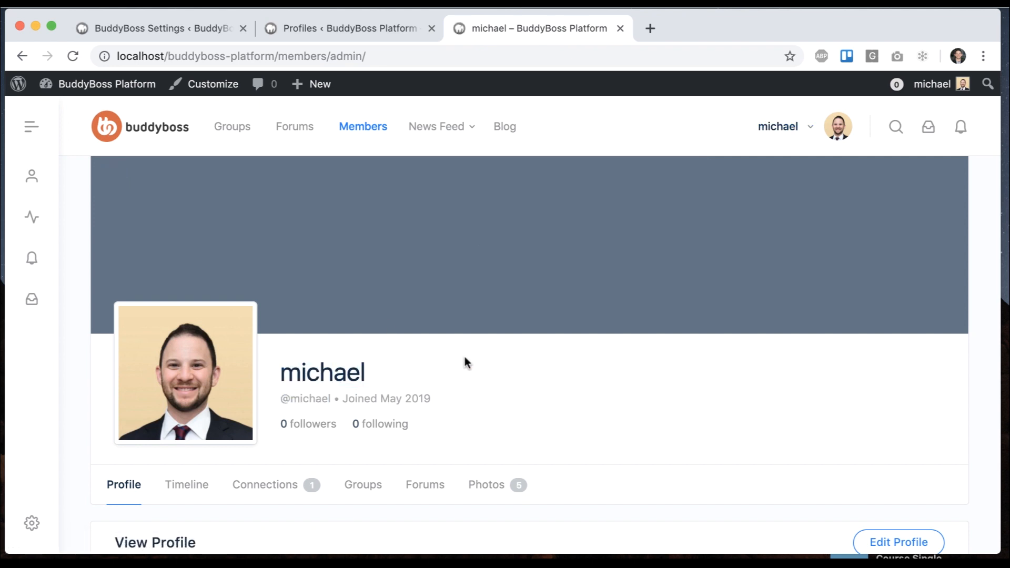
{"action": "scroll", "scroll_direction": "down", "scroll_amount": 3}
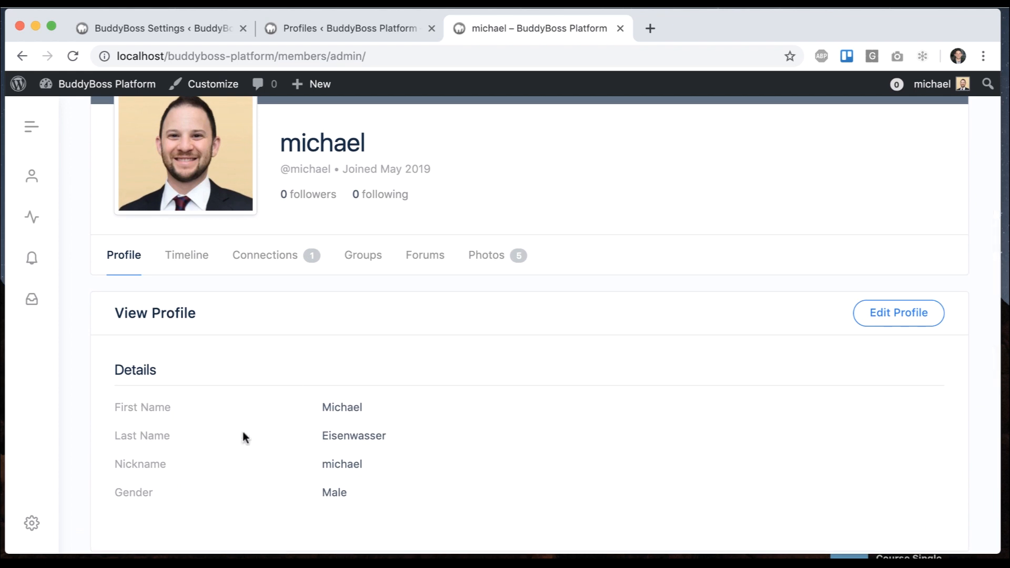
{"action": "mouse_move", "coordinate": [369, 447]}
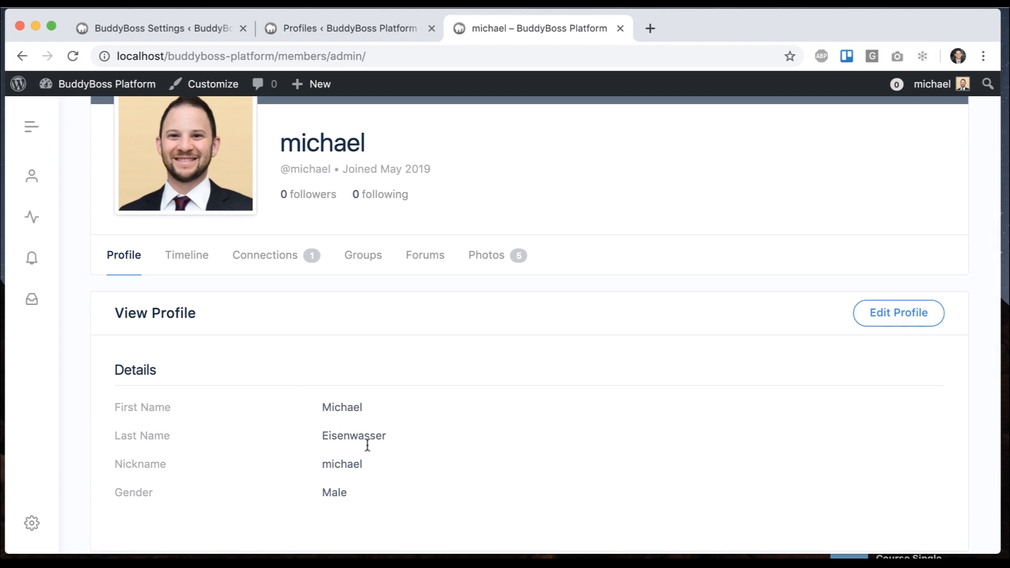
{"action": "left_click", "coordinate": [157, 28]}
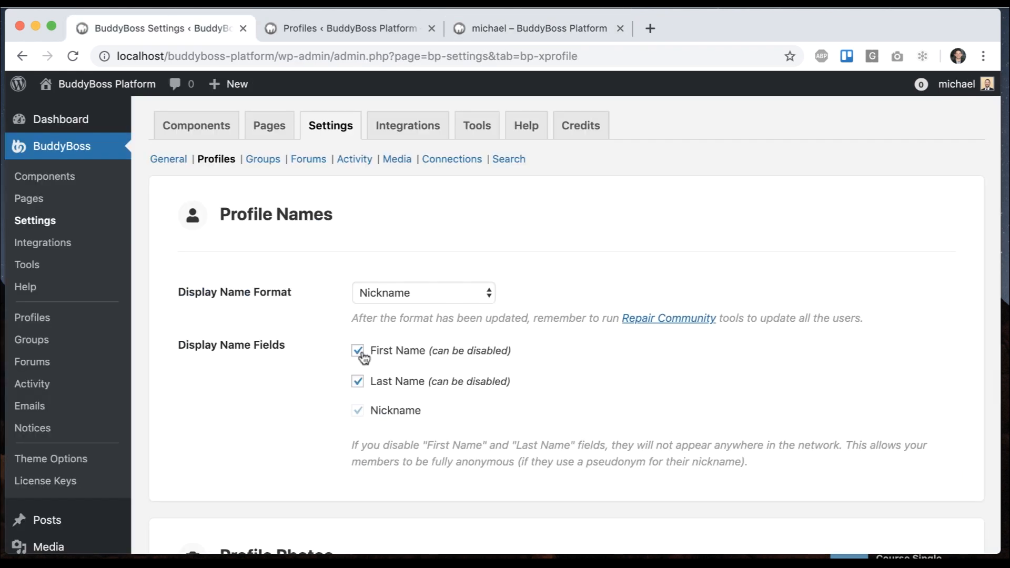
Step: Disable First Name and Last Name fields, save, and confirm profiles and field list show only Nickname and Gender
{"action": "left_click", "coordinate": [358, 382]}
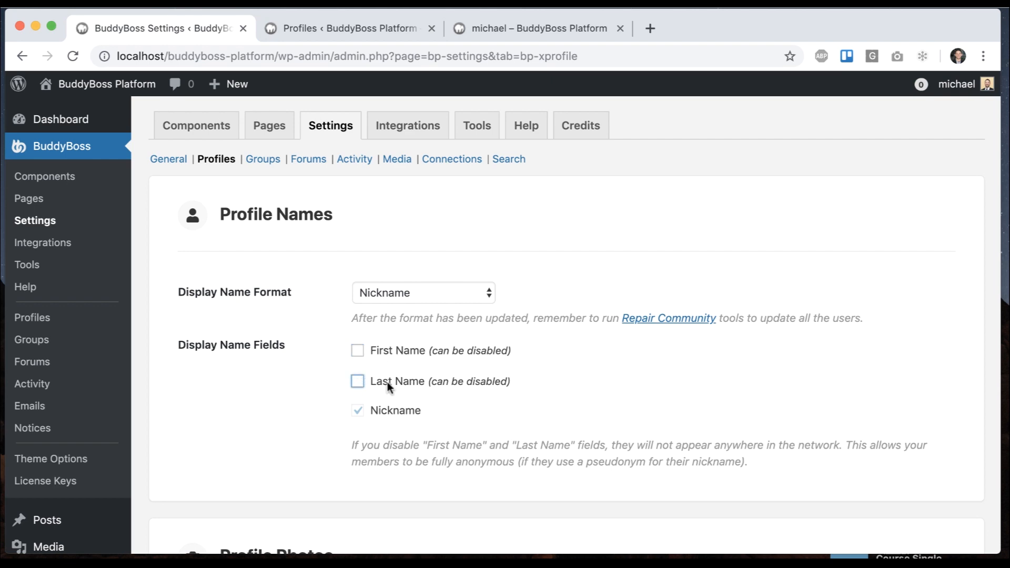
{"action": "left_click", "coordinate": [190, 471]}
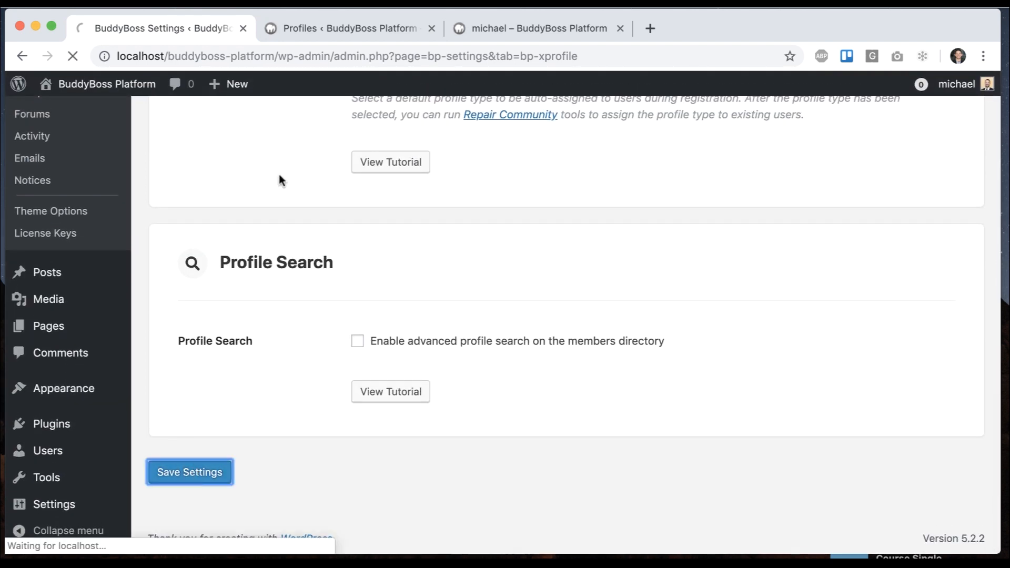
{"action": "left_click", "coordinate": [537, 27]}
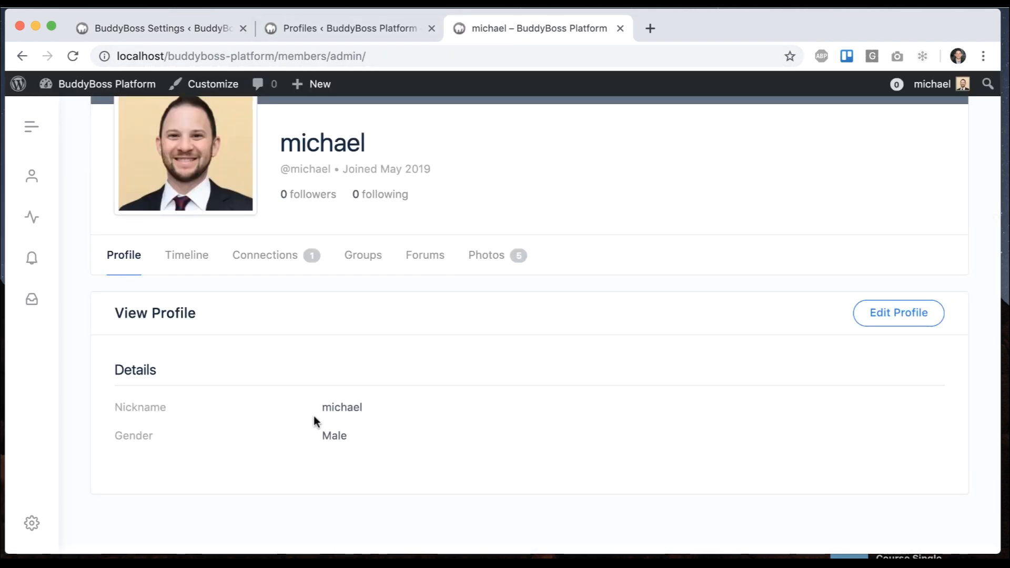
{"action": "left_click", "coordinate": [345, 27]}
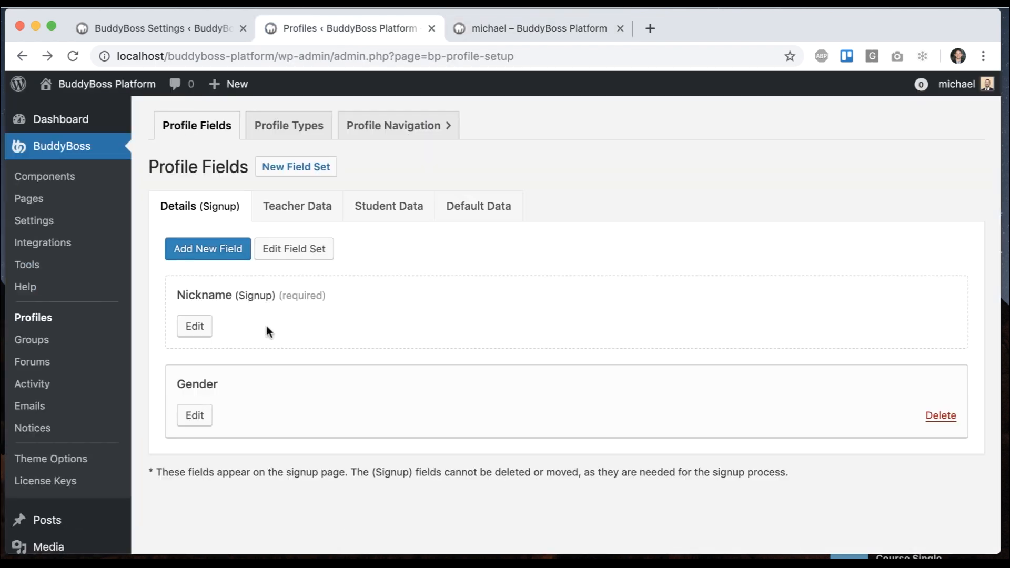
{"action": "mouse_move", "coordinate": [262, 329]}
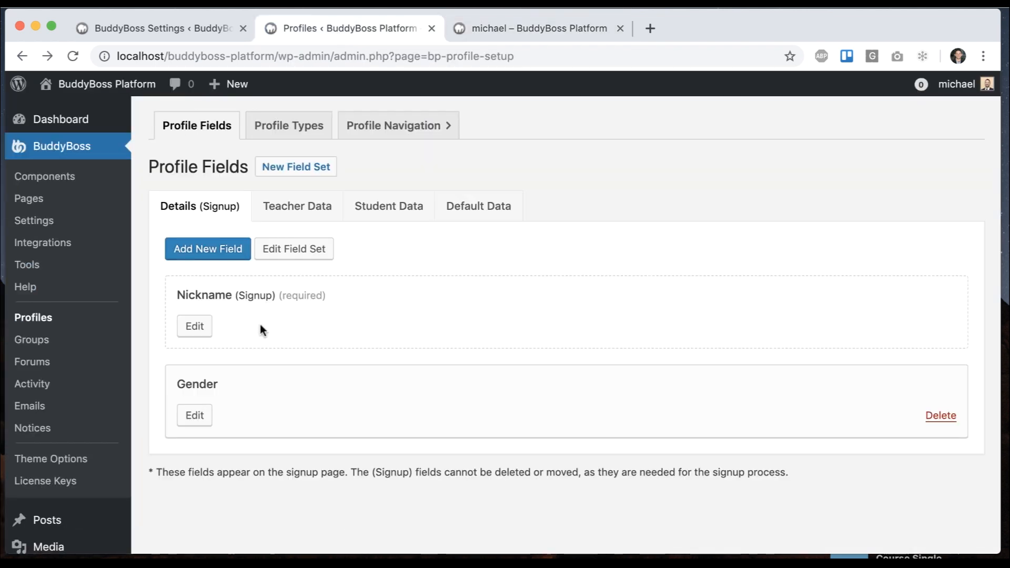